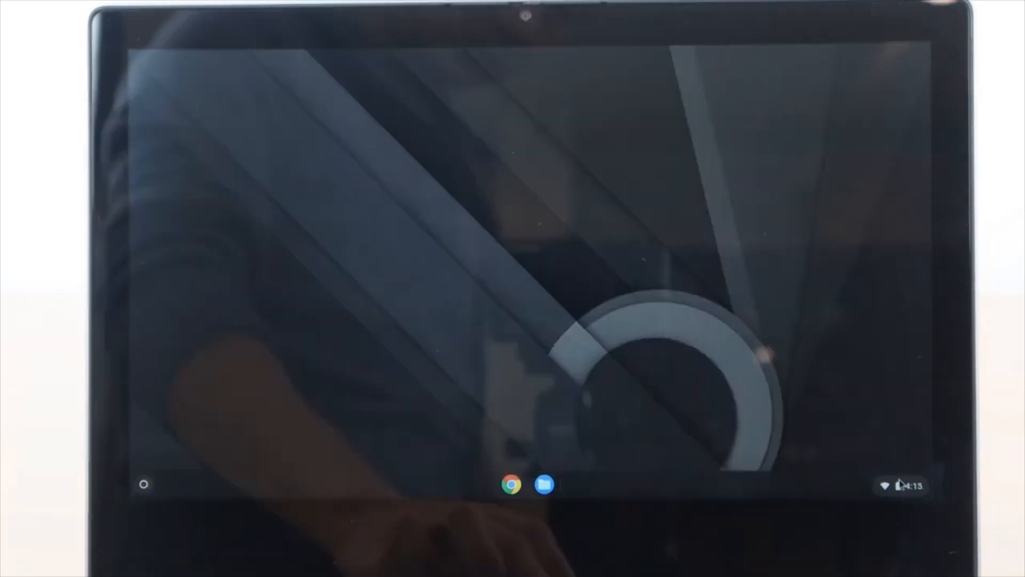
Review the CX34 spec page from Processor and Memory up to model CX3402CBA, colour Black.
click(904, 484)
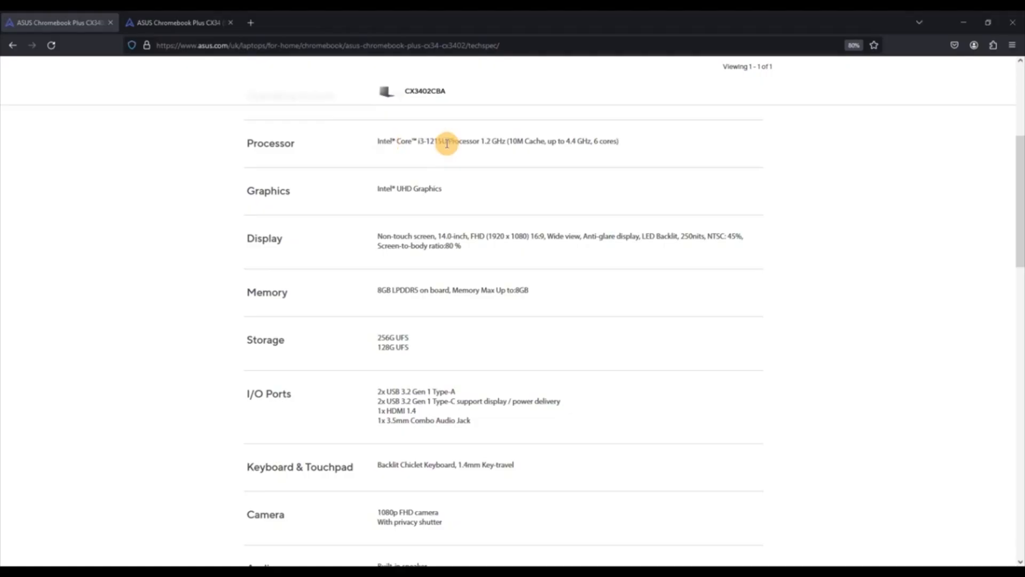
mouse_move(511, 295)
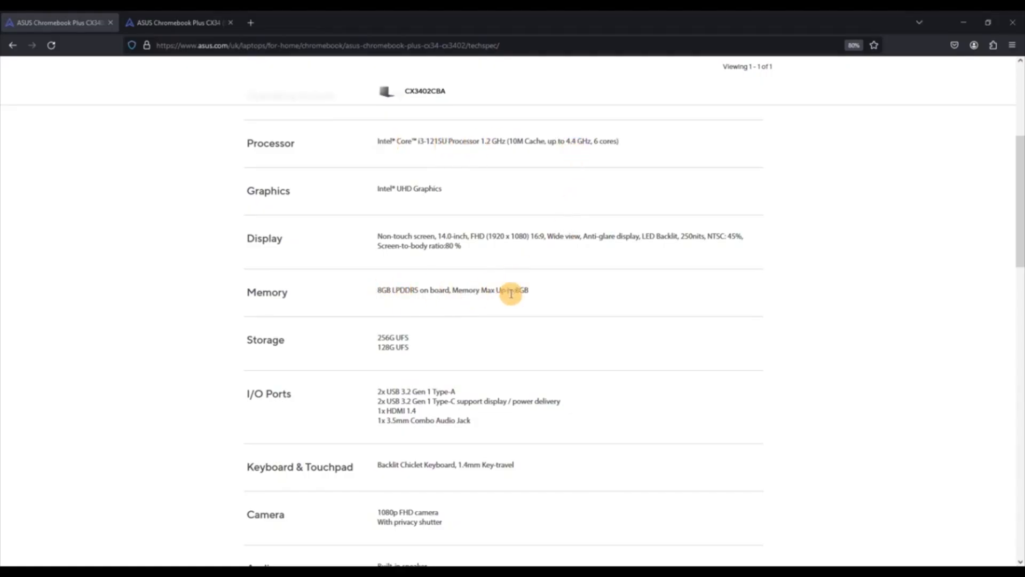
mouse_move(407, 336)
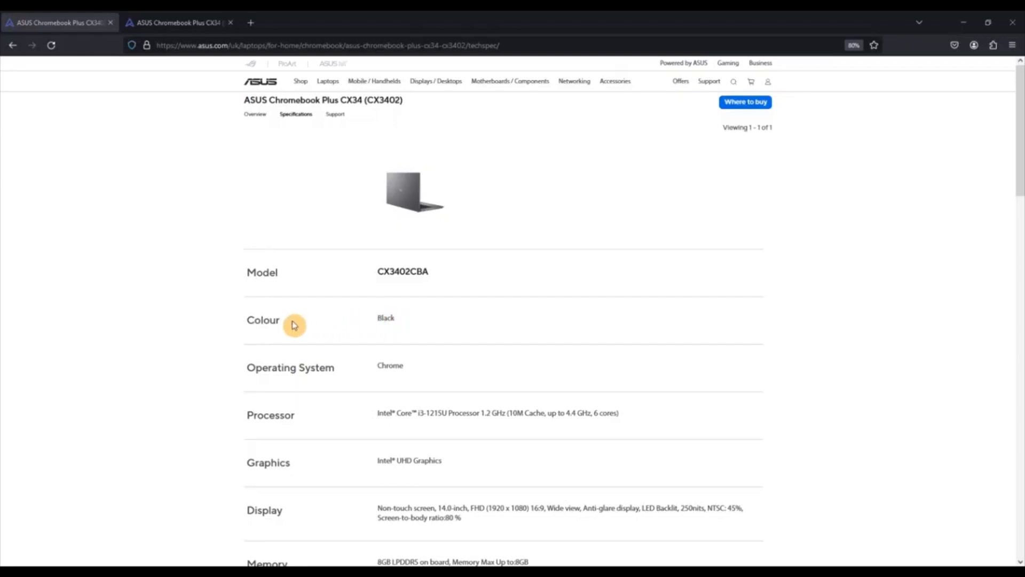
mouse_move(275, 321)
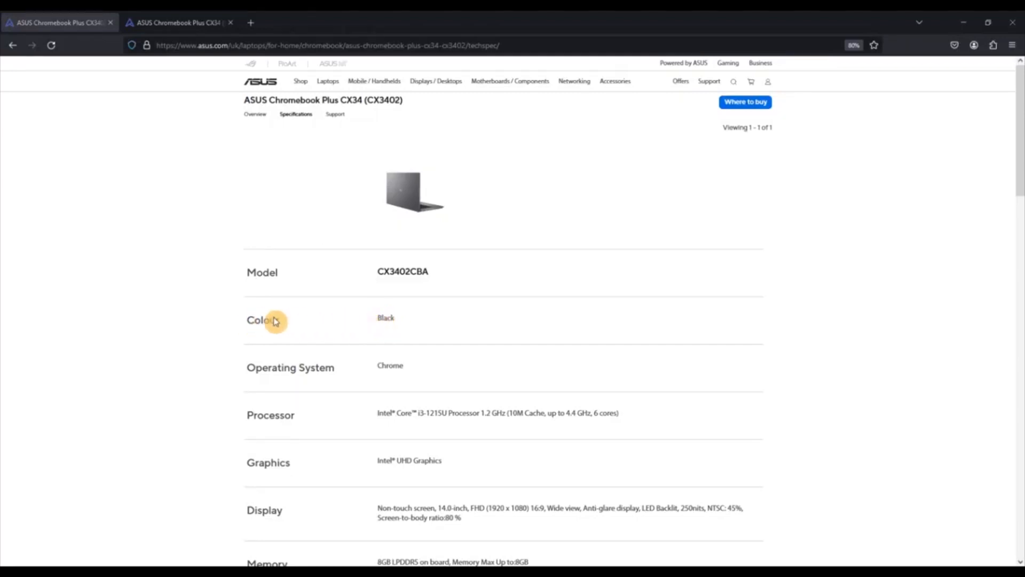